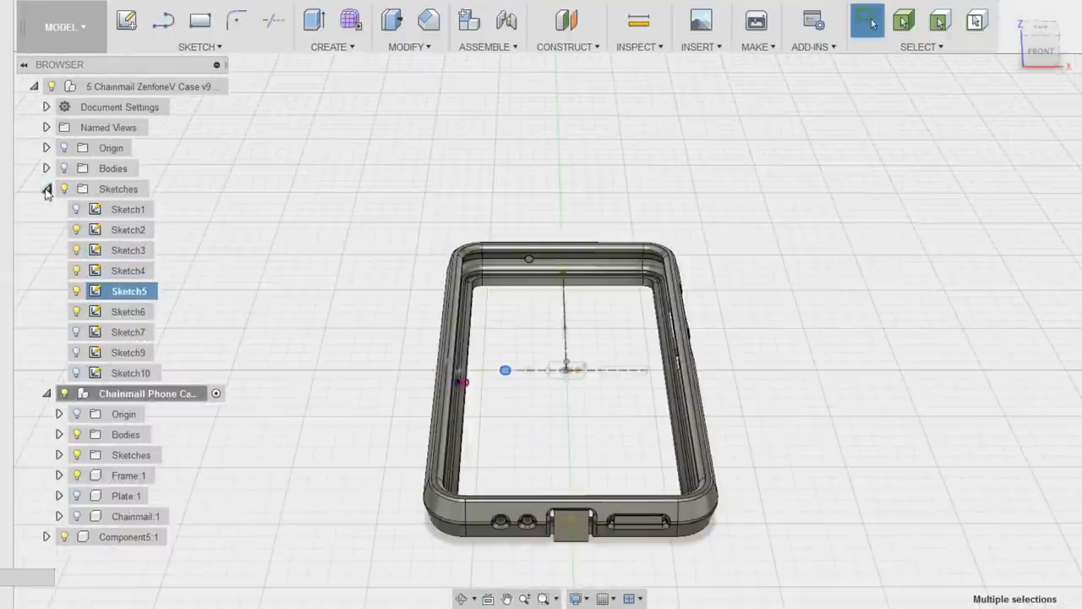
- Collapse the top-level Sketches folder in the Browser and orbit to view the plate at an angle
{"action": "left_click", "coordinate": [46, 188]}
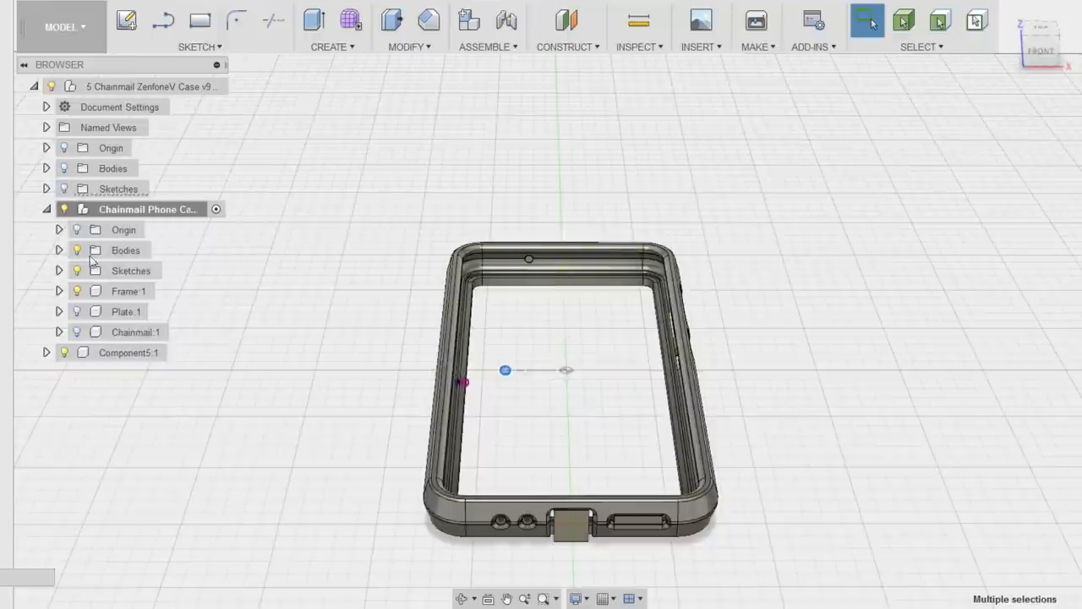
{"action": "left_click_drag", "start_coordinate": [566, 372], "coordinate": [507, 288]}
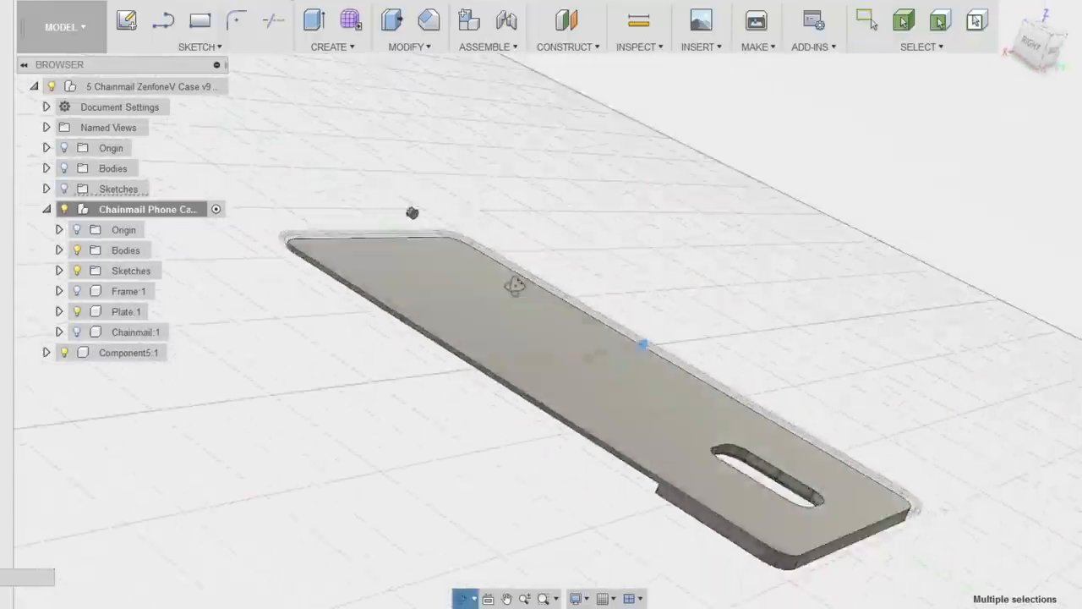